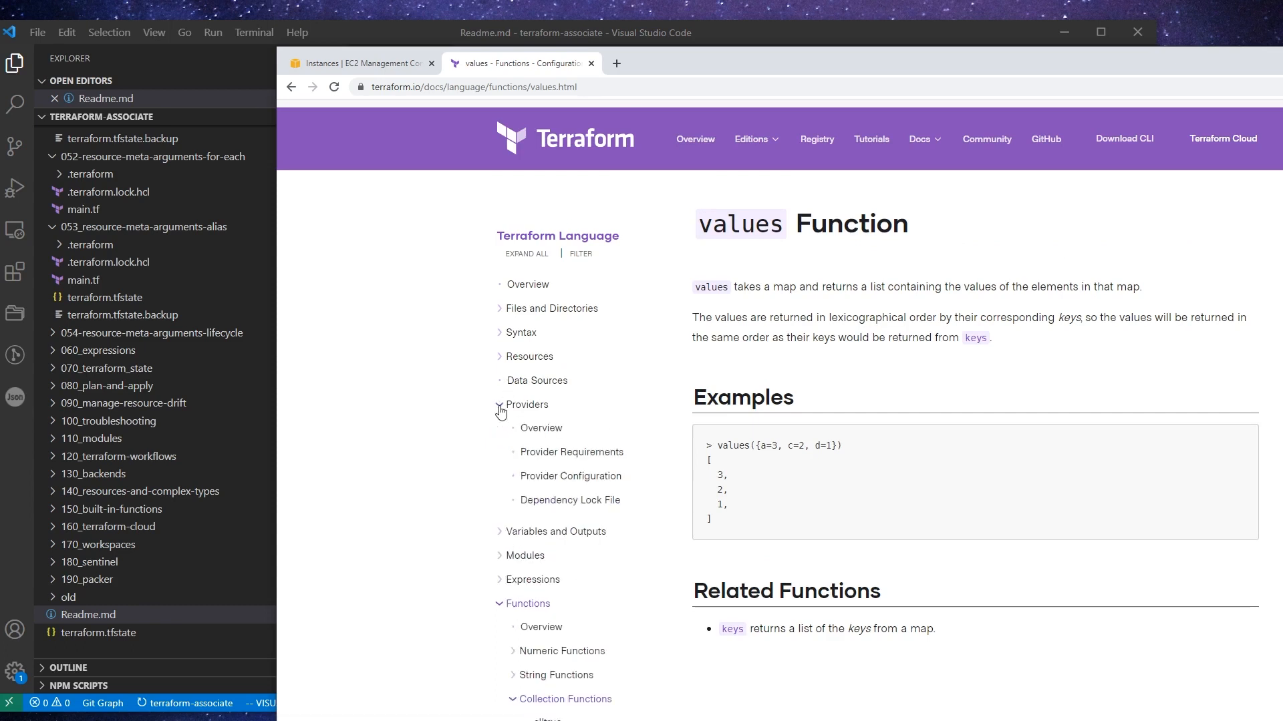
Step: Bring up the lifecycle meta-argument page from the docs outline under Resources
left_click(498, 403)
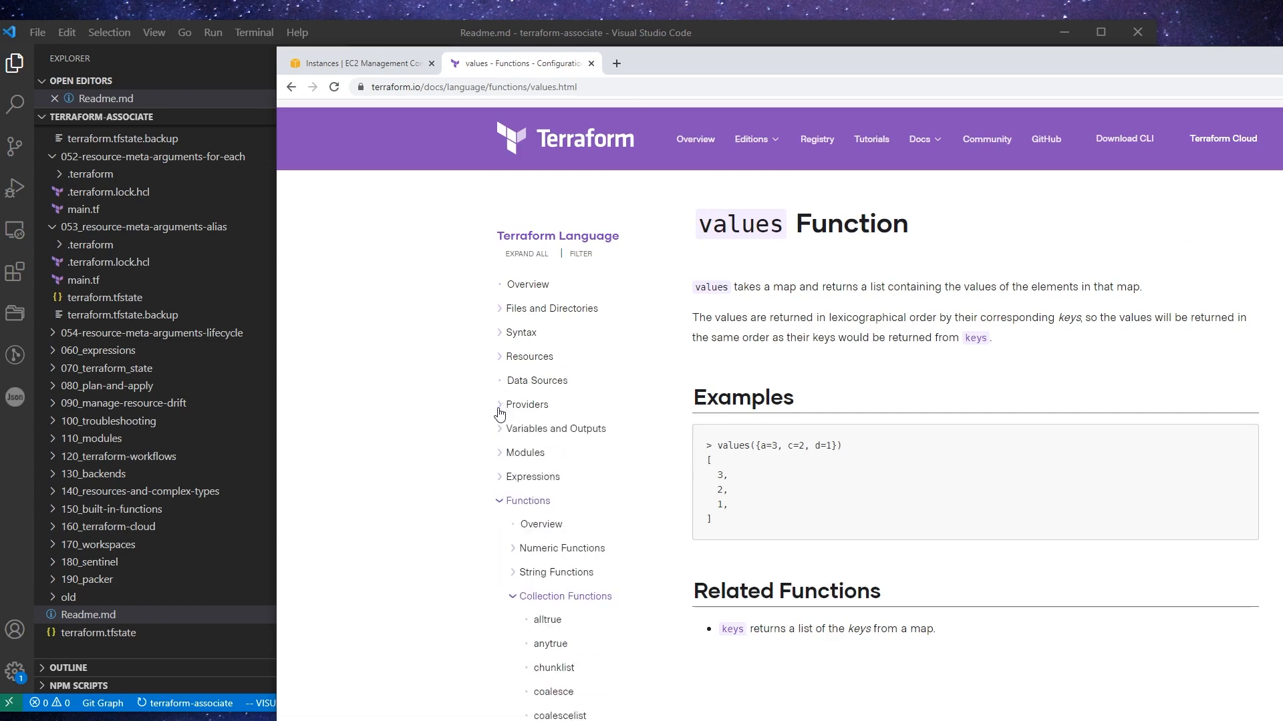
left_click(529, 356)
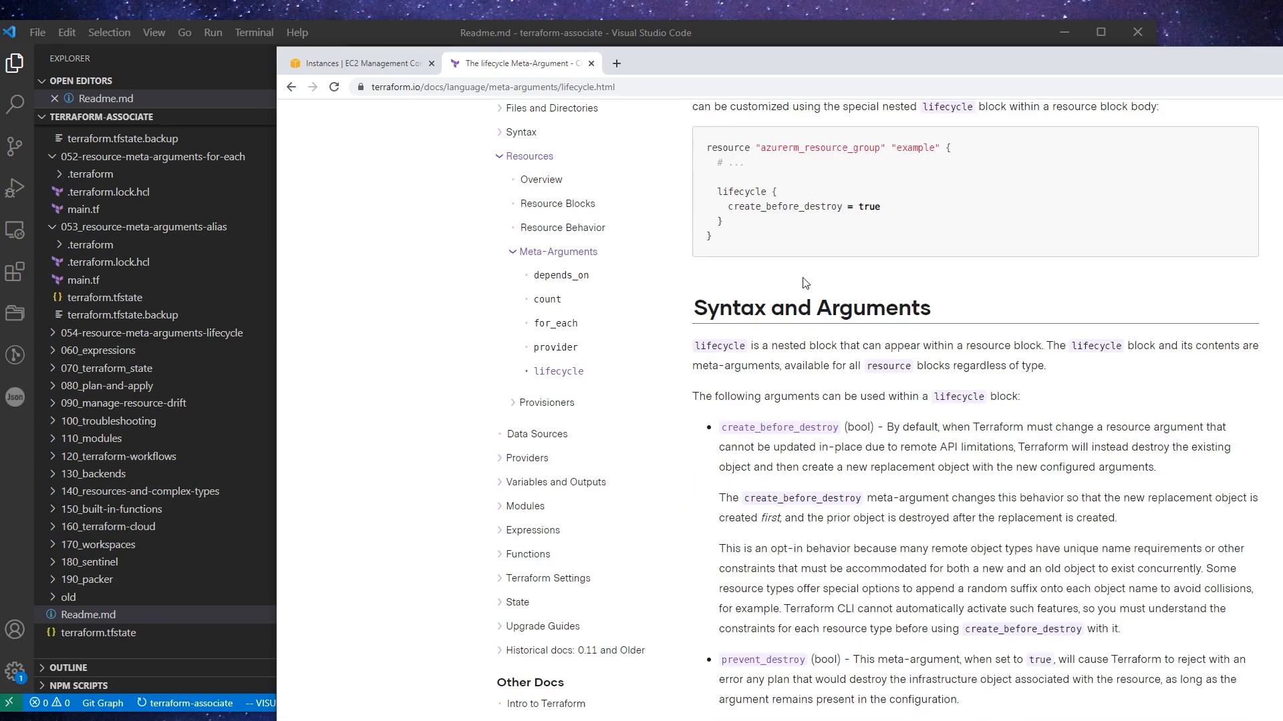
mouse_move(789, 229)
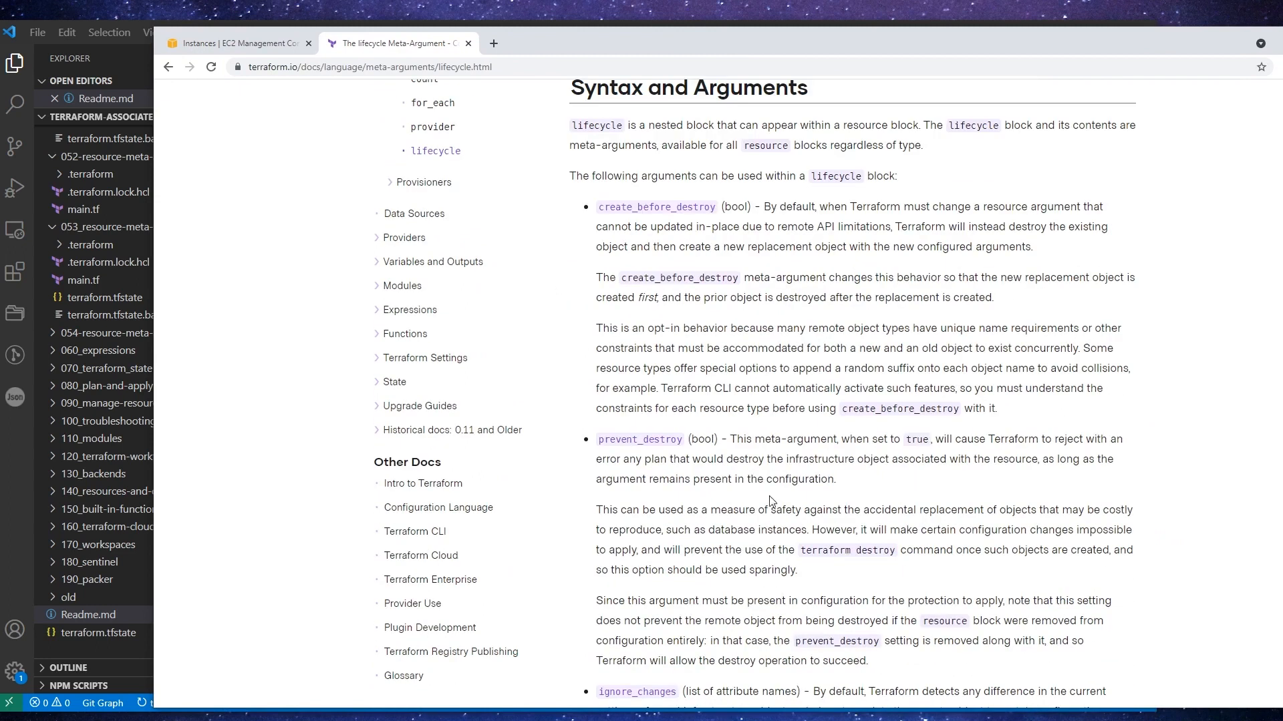
mouse_move(629, 211)
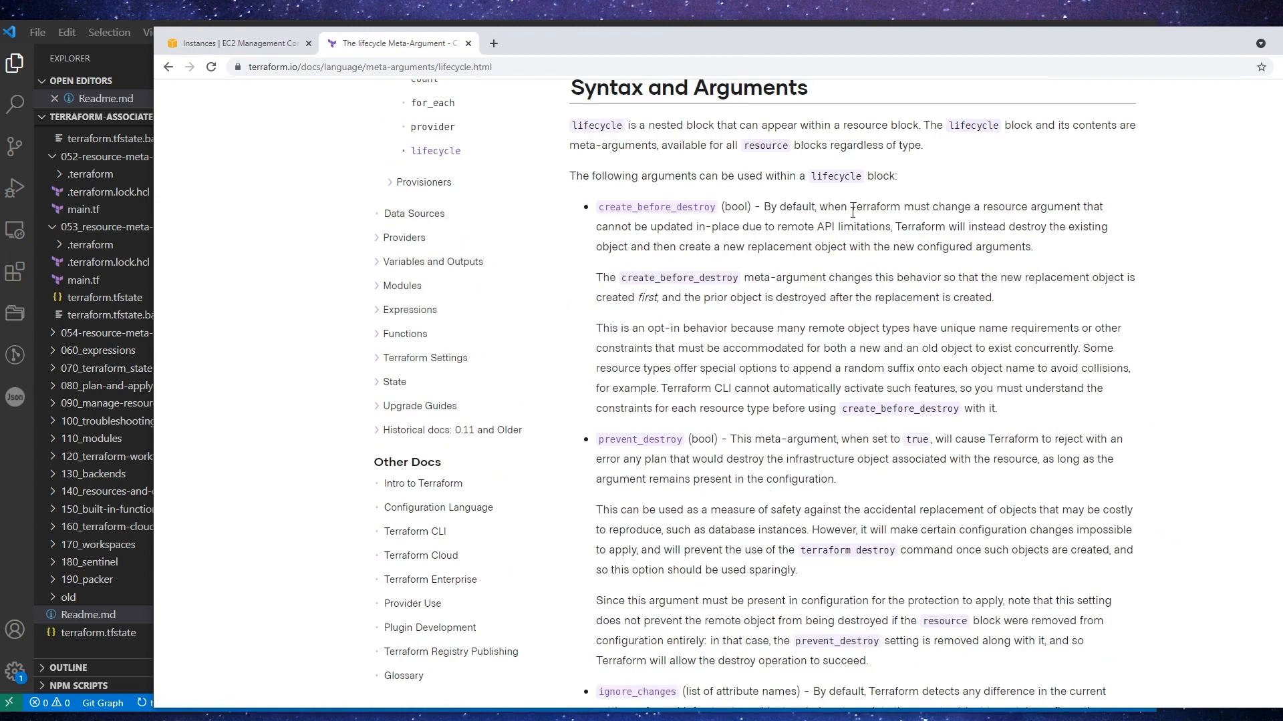
Step: Select the create_before_destroy explanation, emphasising the destroy-then-create sentence
left_click_drag(885, 205, 861, 246)
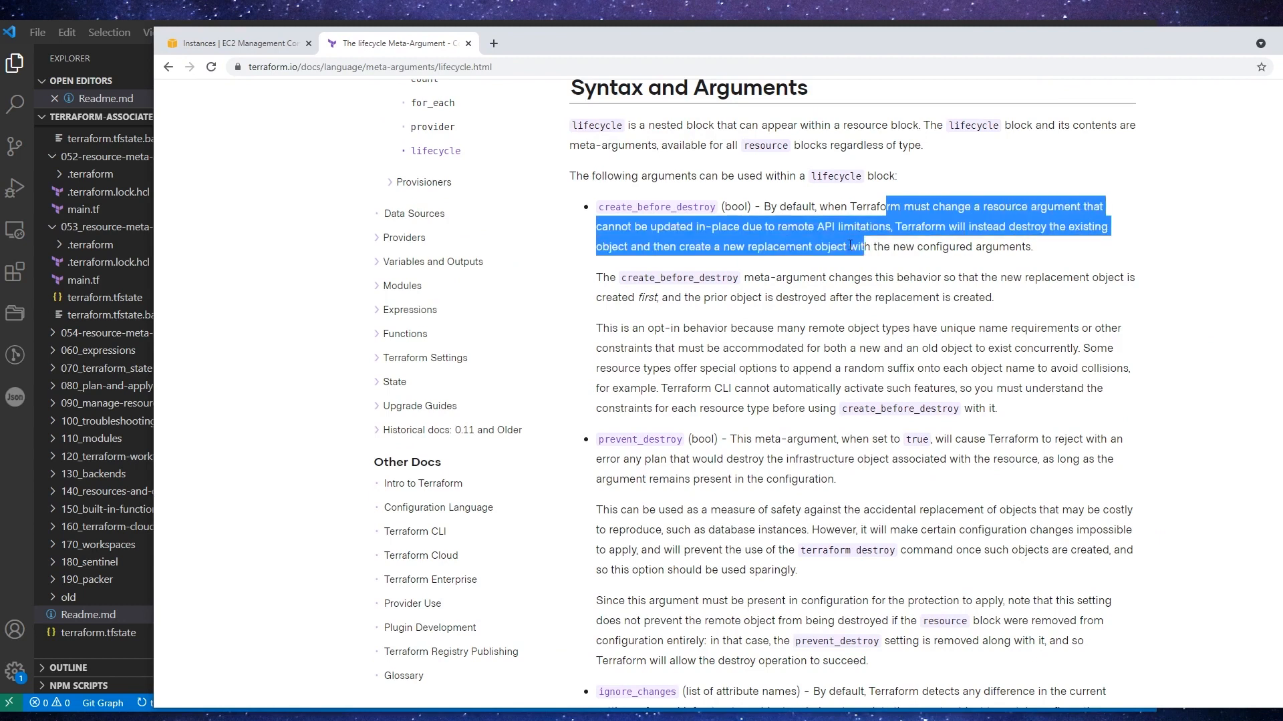
left_click_drag(856, 246, 875, 228)
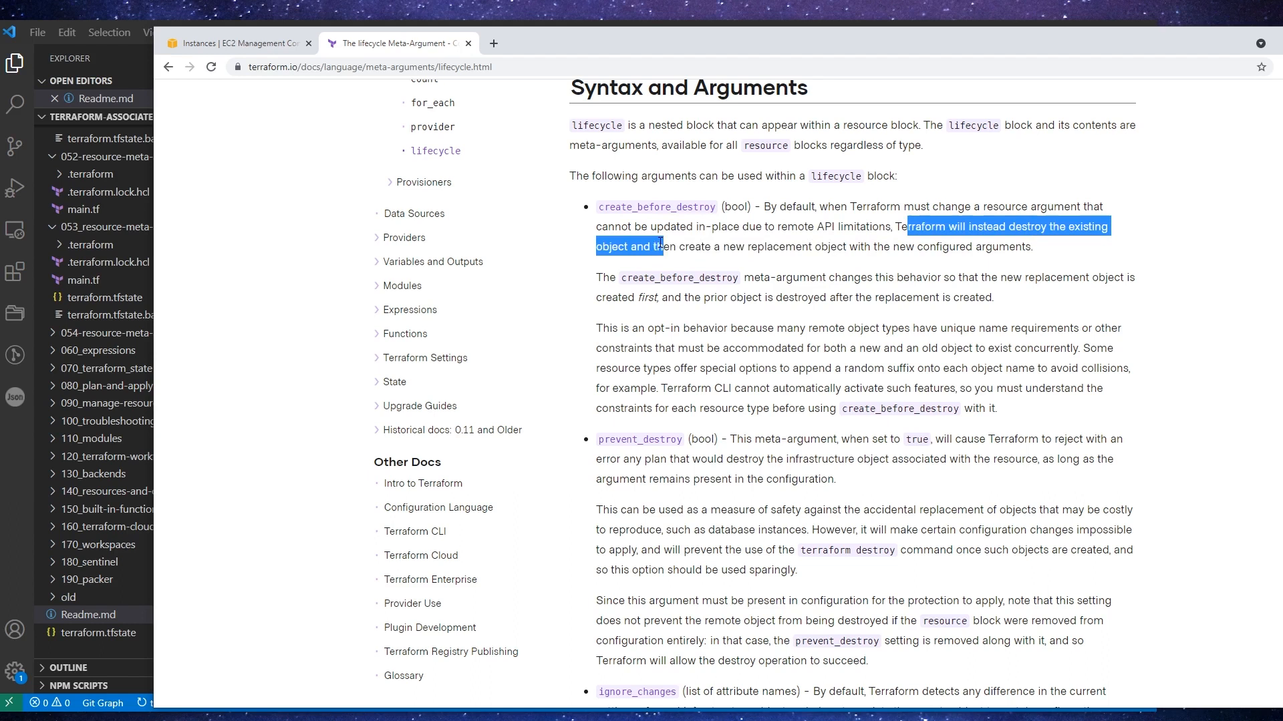
left_click_drag(662, 246, 964, 246)
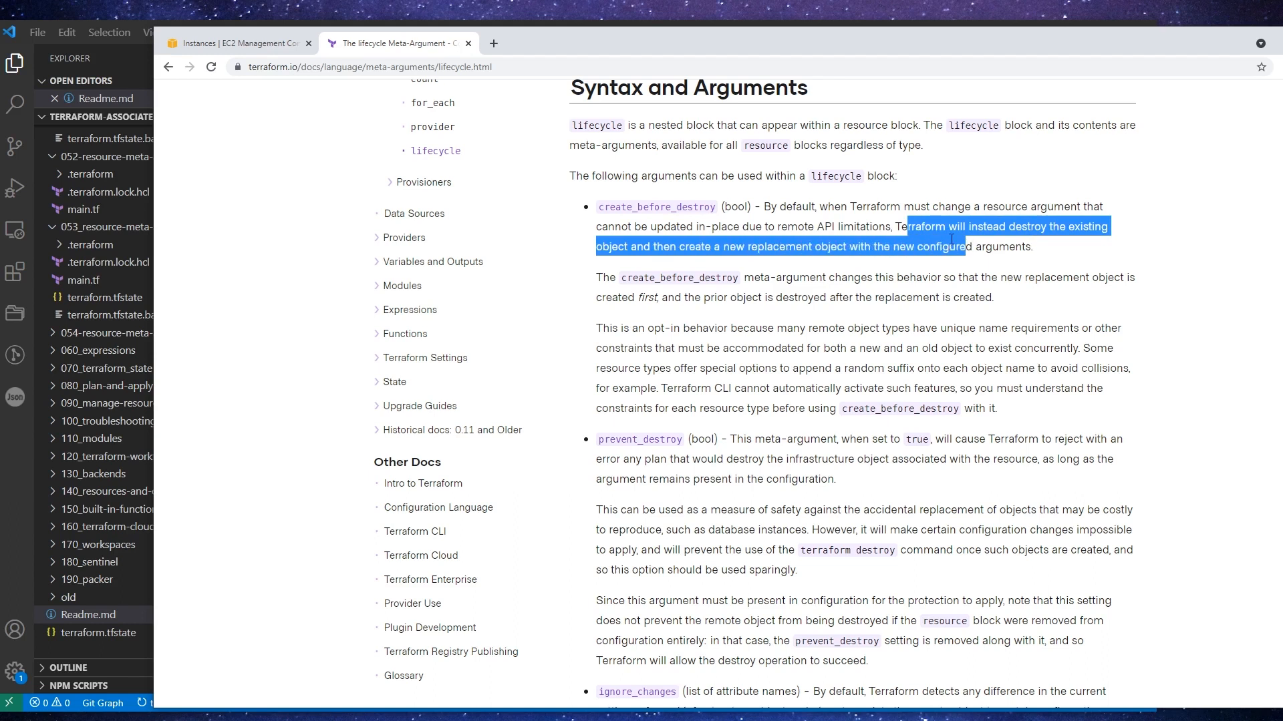
mouse_move(701, 470)
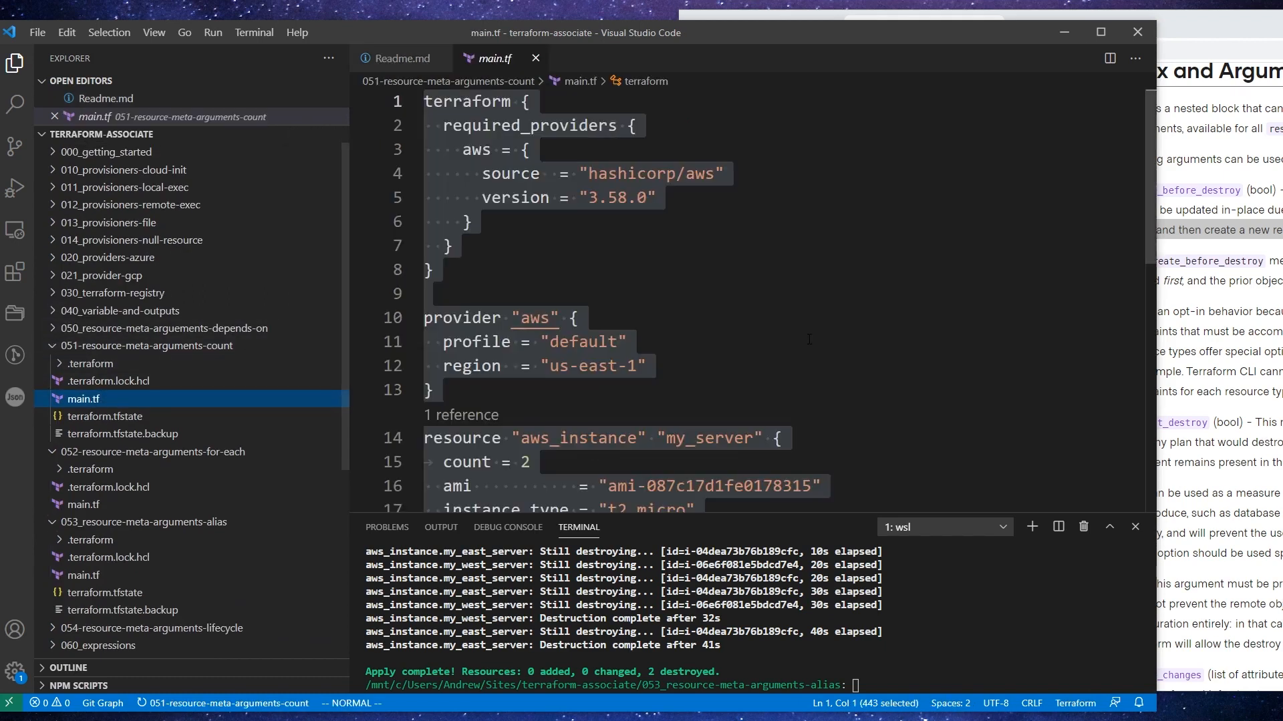
Step: Collapse the expanded example folders in the Explorer to reach the lifecycle folder
scroll("down", 3)
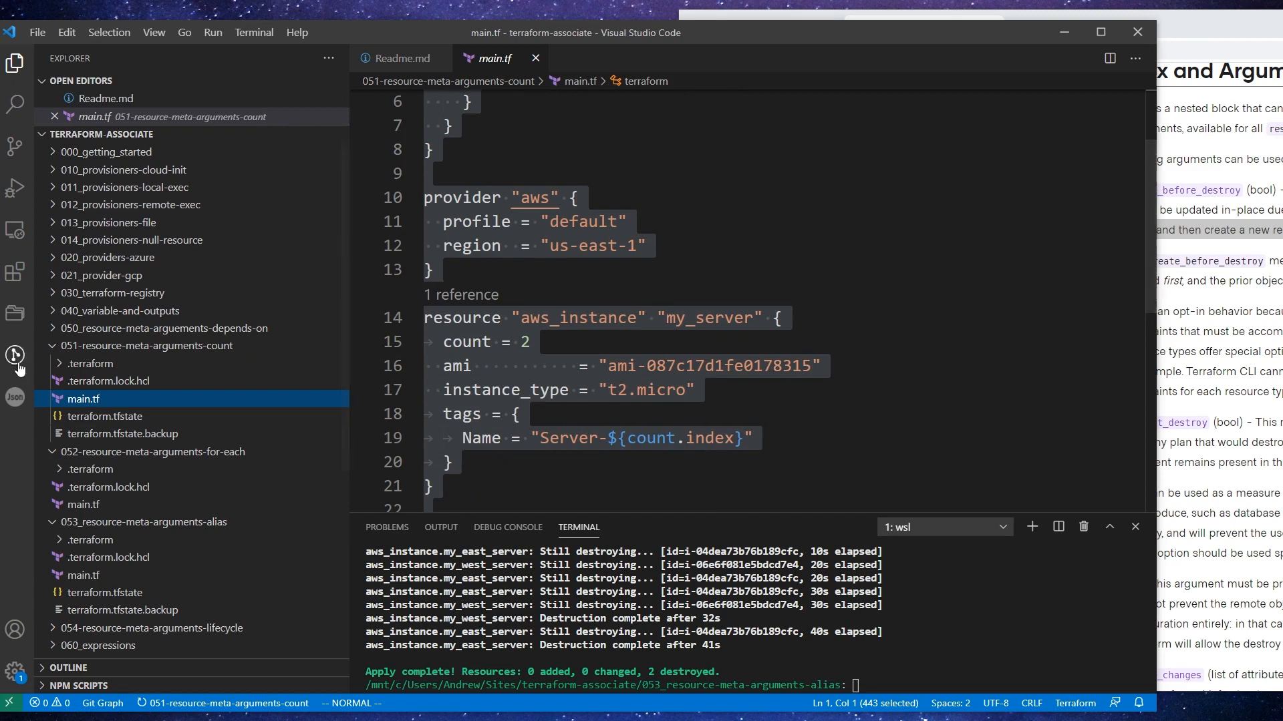
left_click(147, 345)
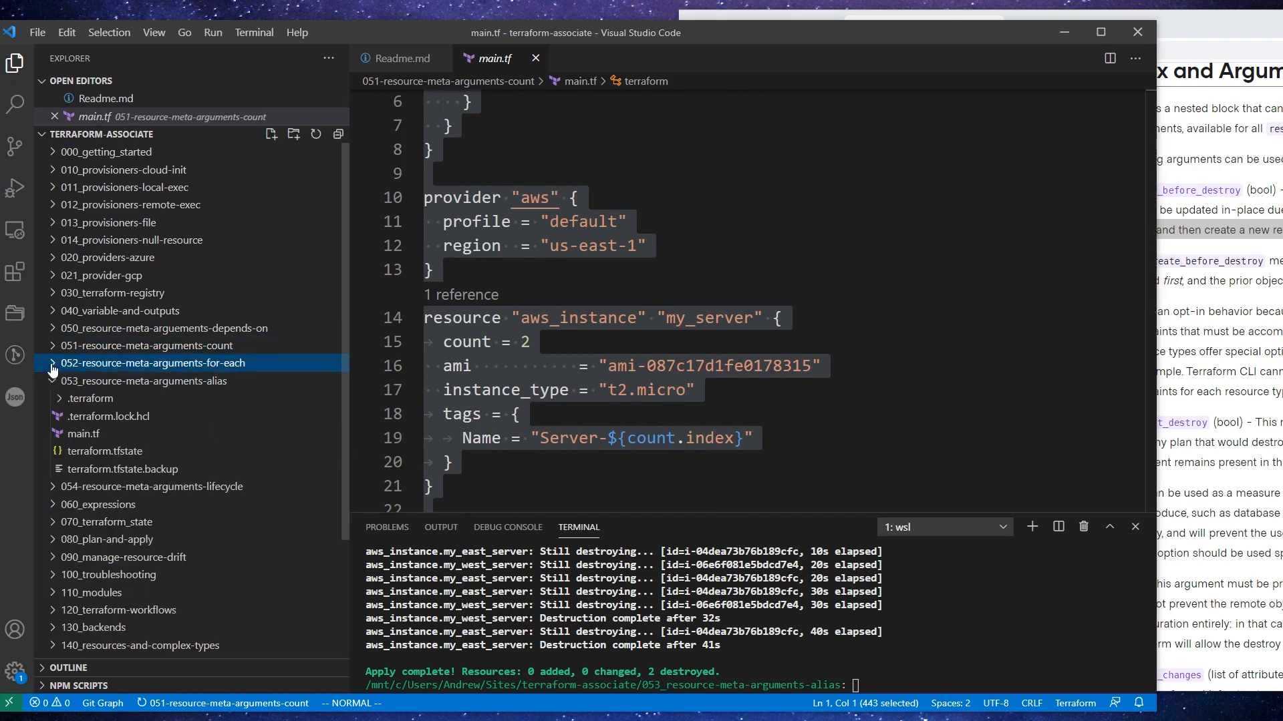
left_click(149, 398)
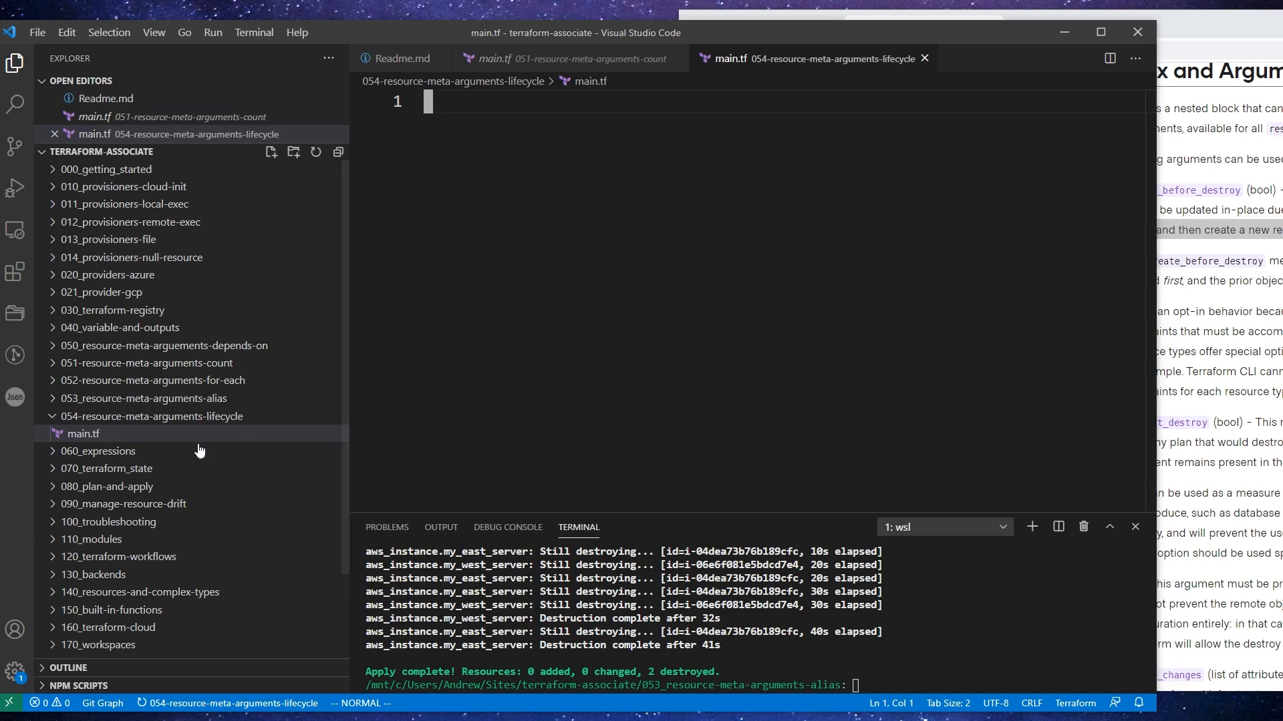
Step: Paste the count example config, drop the count line and tag the single my_server instance My-Server
left_click(145, 362)
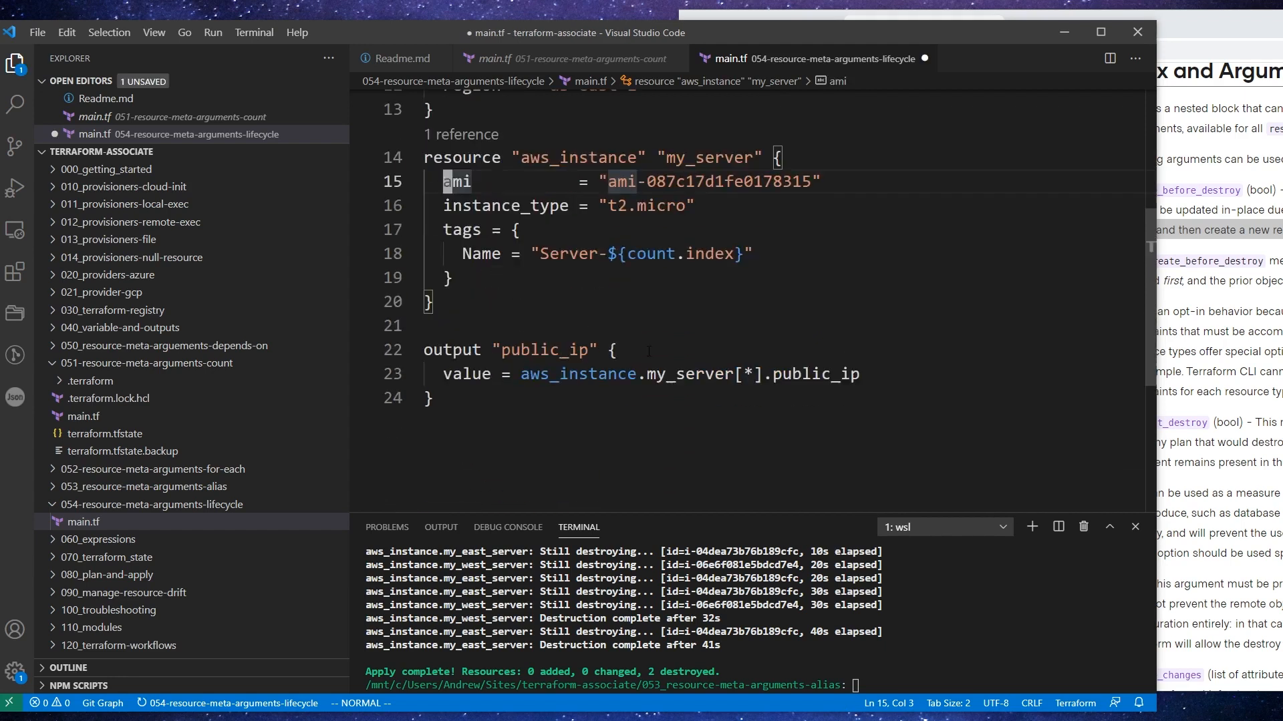
left_click(447, 278)
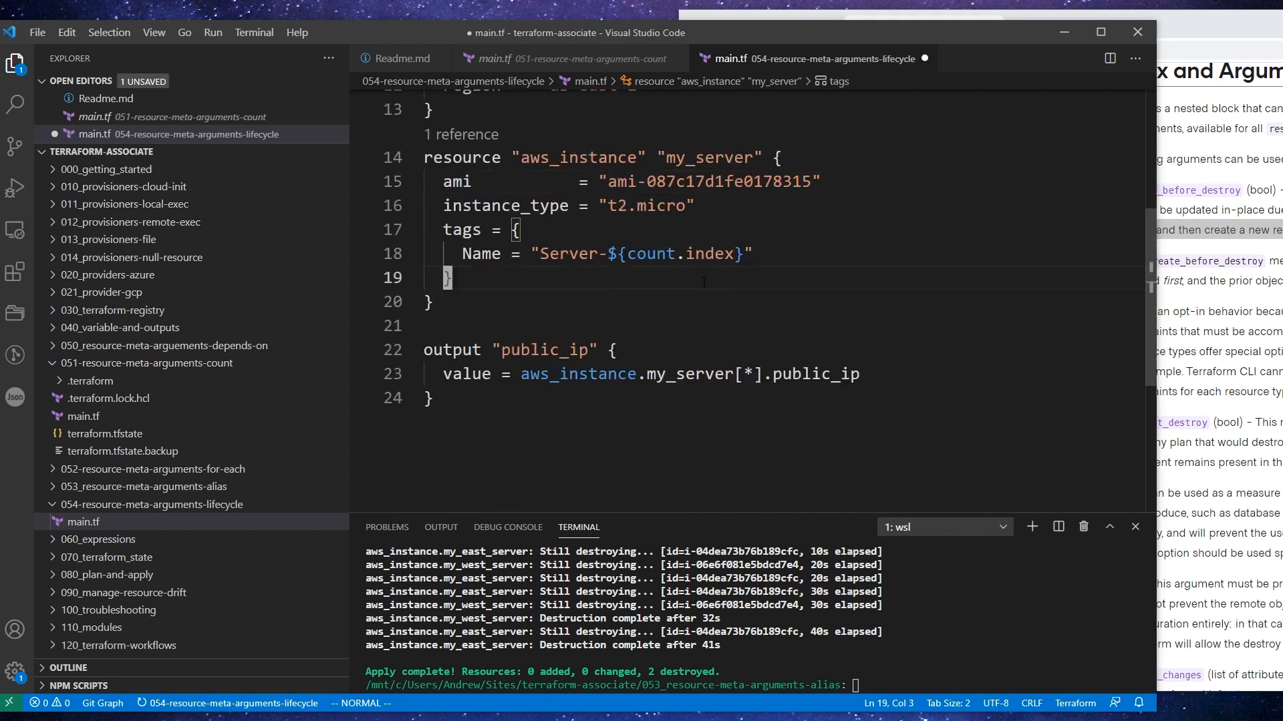
left_click(650, 375)
type("lifecycle =")
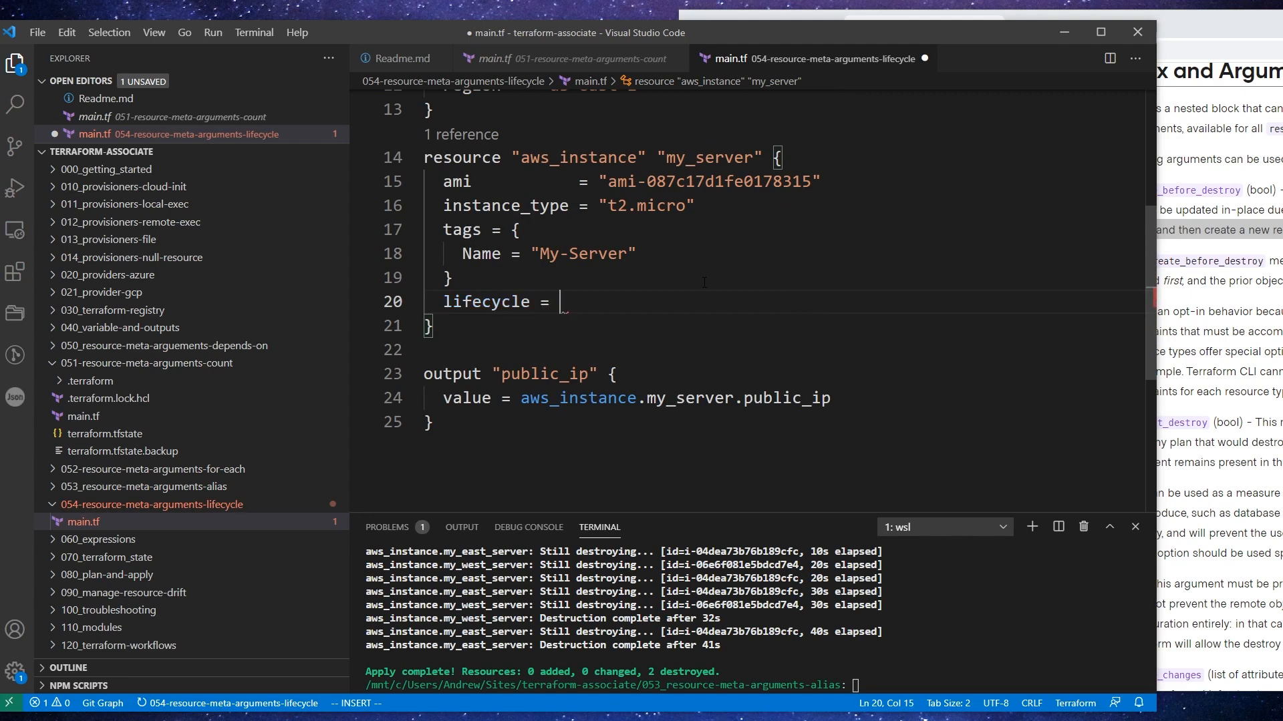
Step: Add a lifecycle block with prevent_destroy = true to my_server and save main.tf
type("\"dest")
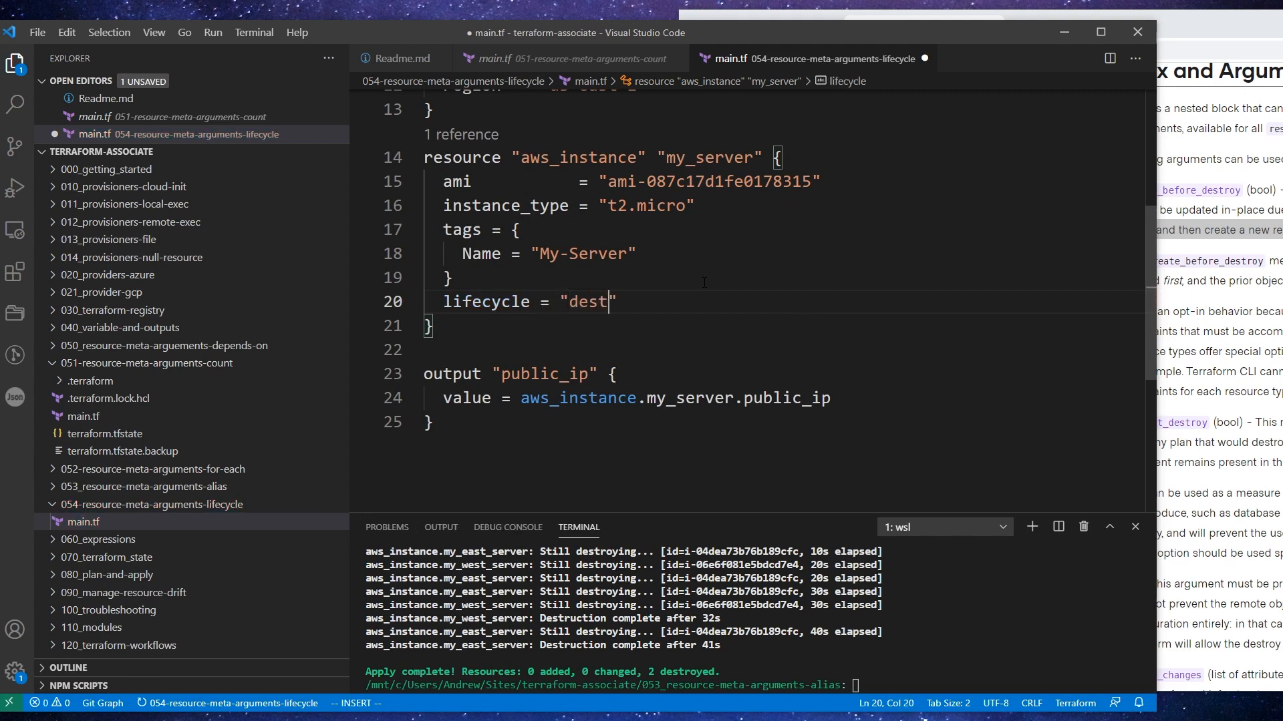
type("preven")
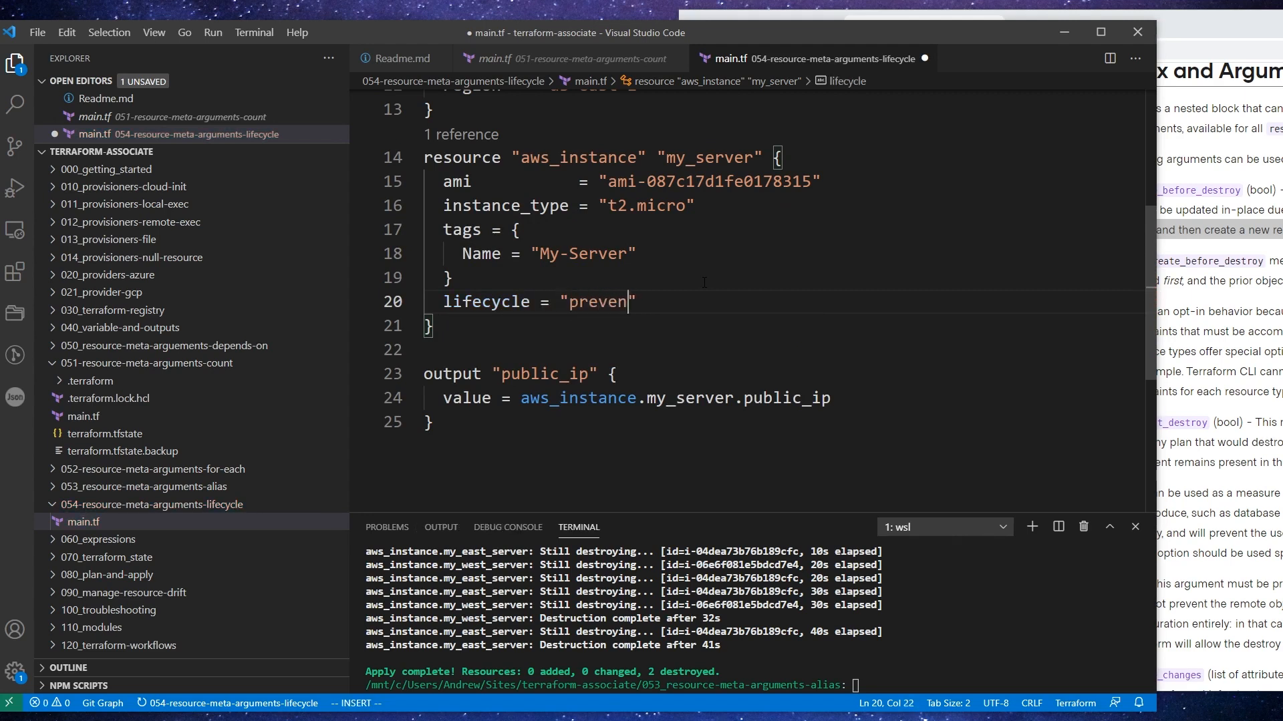
type("t_destroy")
type("{")
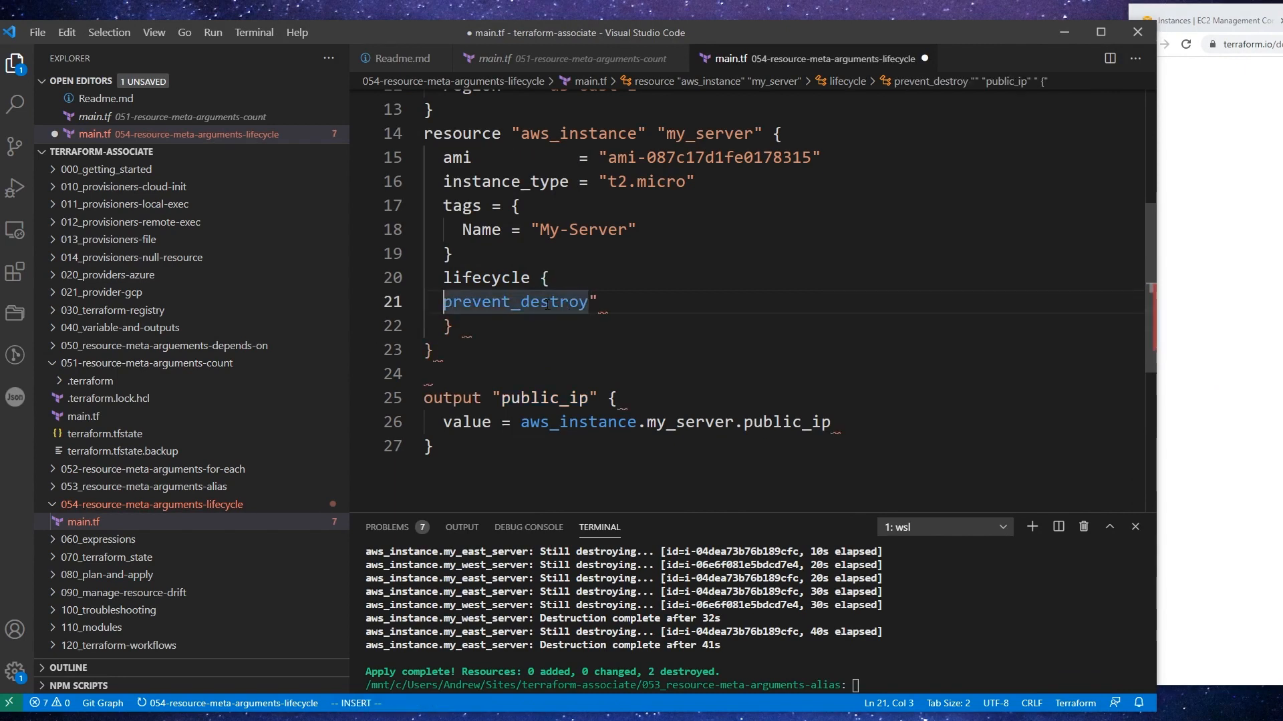
type("= true")
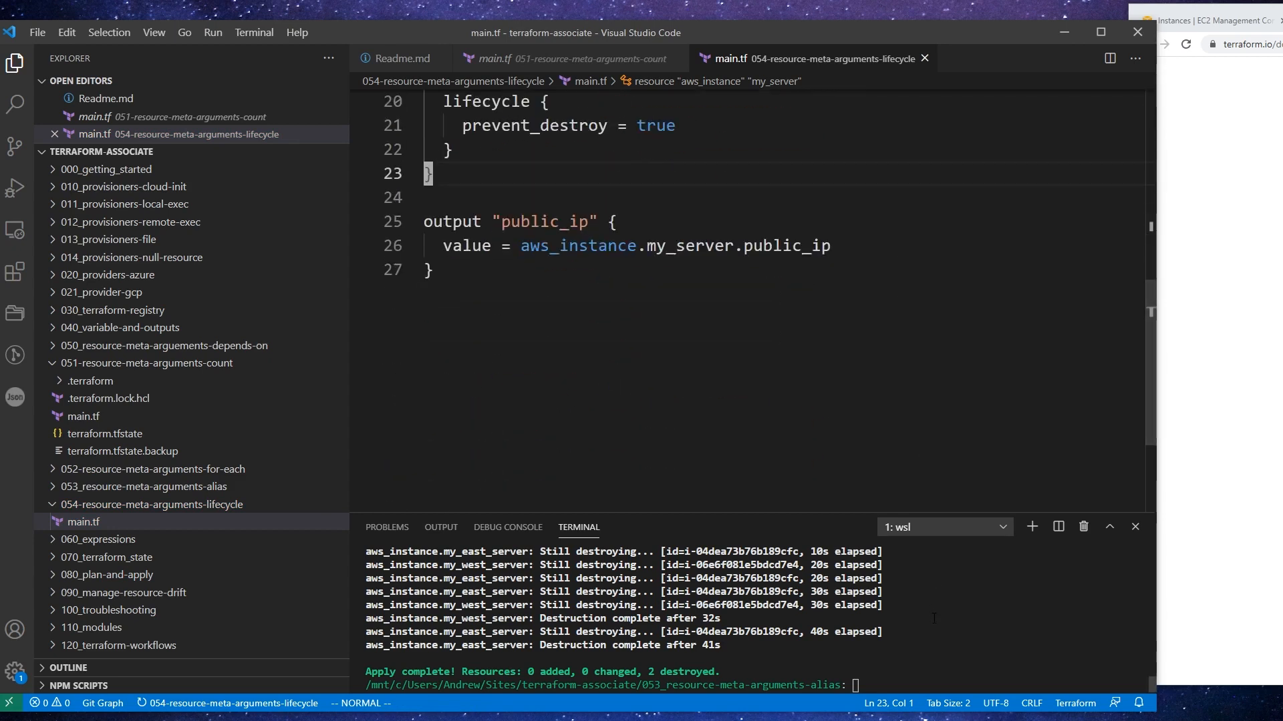
Step: Move into the 054-resource-meta-arguments-lifecycle folder and run terraform init
type("cd ..")
type("cd 054-resource-meta-arguments-lifecycle/")
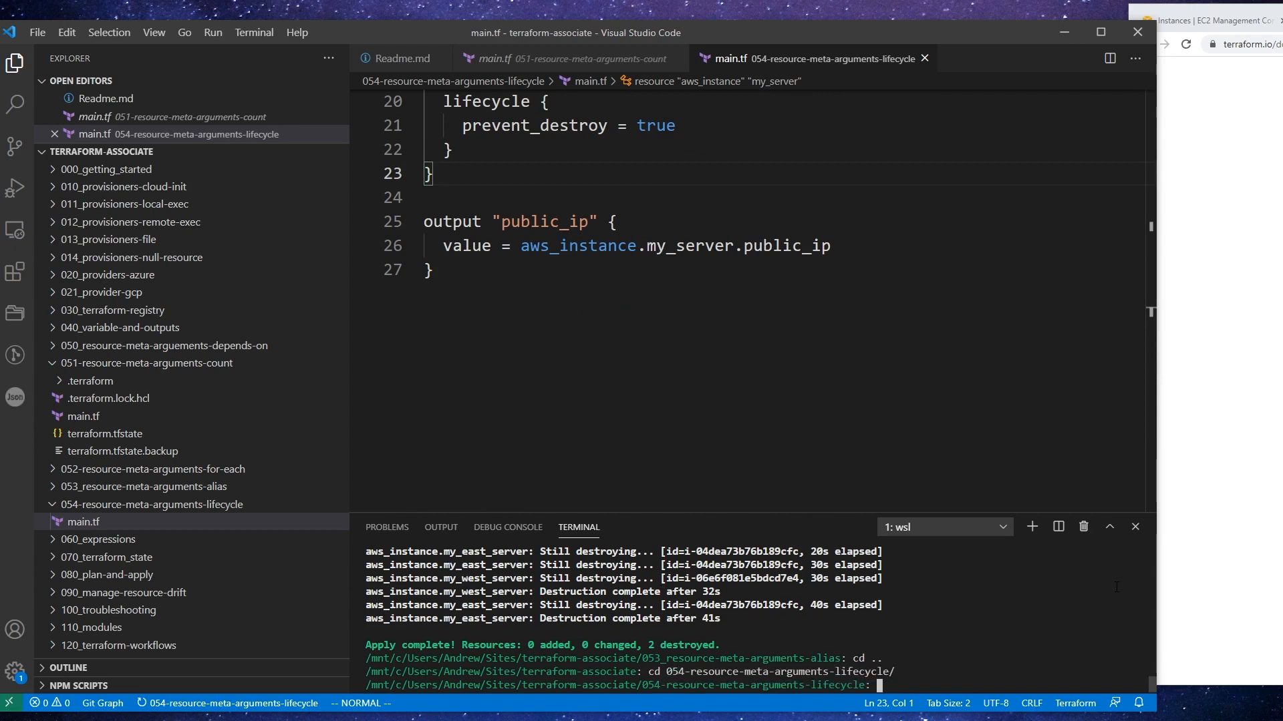
type("terraform init")
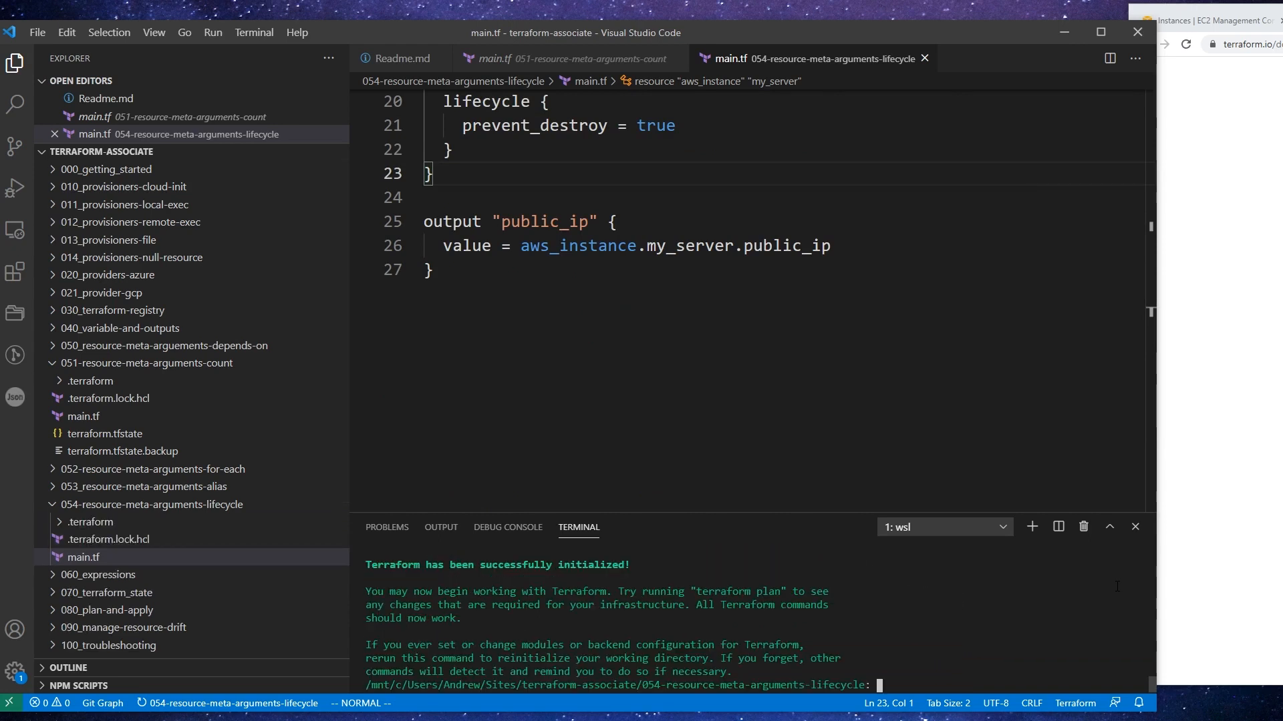
Step: Run terraform plan, then terraform apply -auto-approve to create my_server
type("terraf")
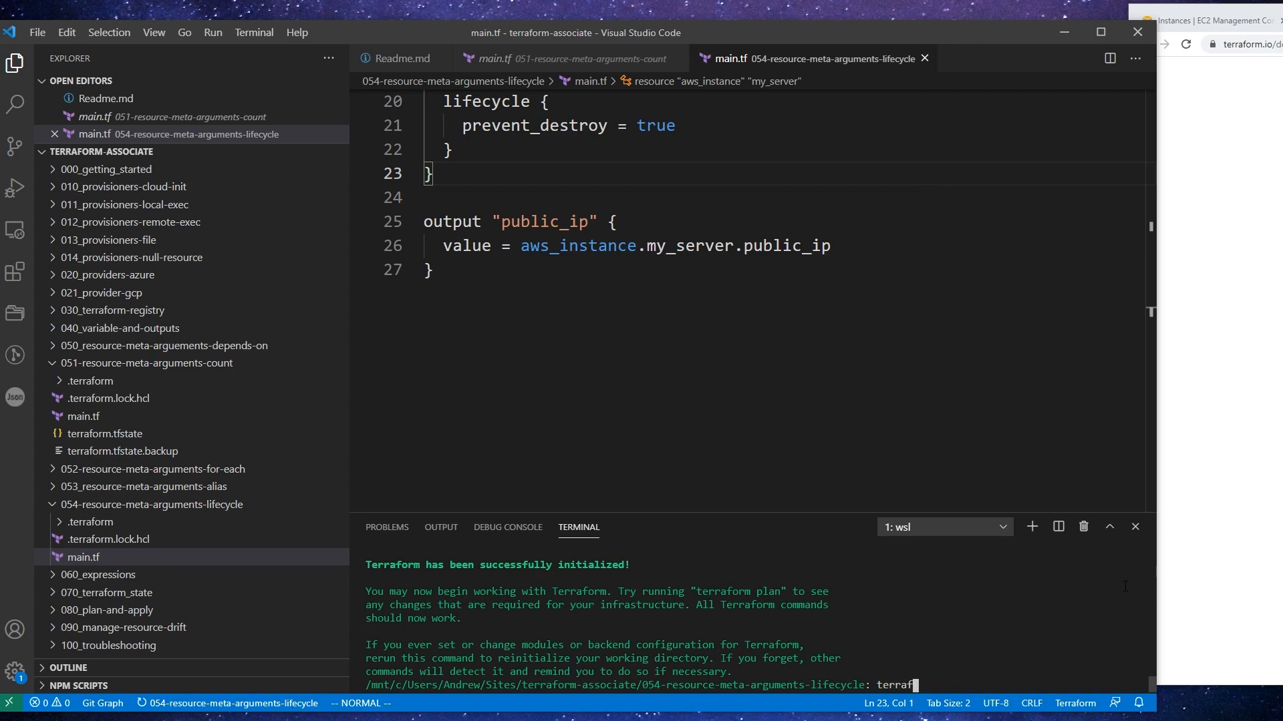
type("plan")
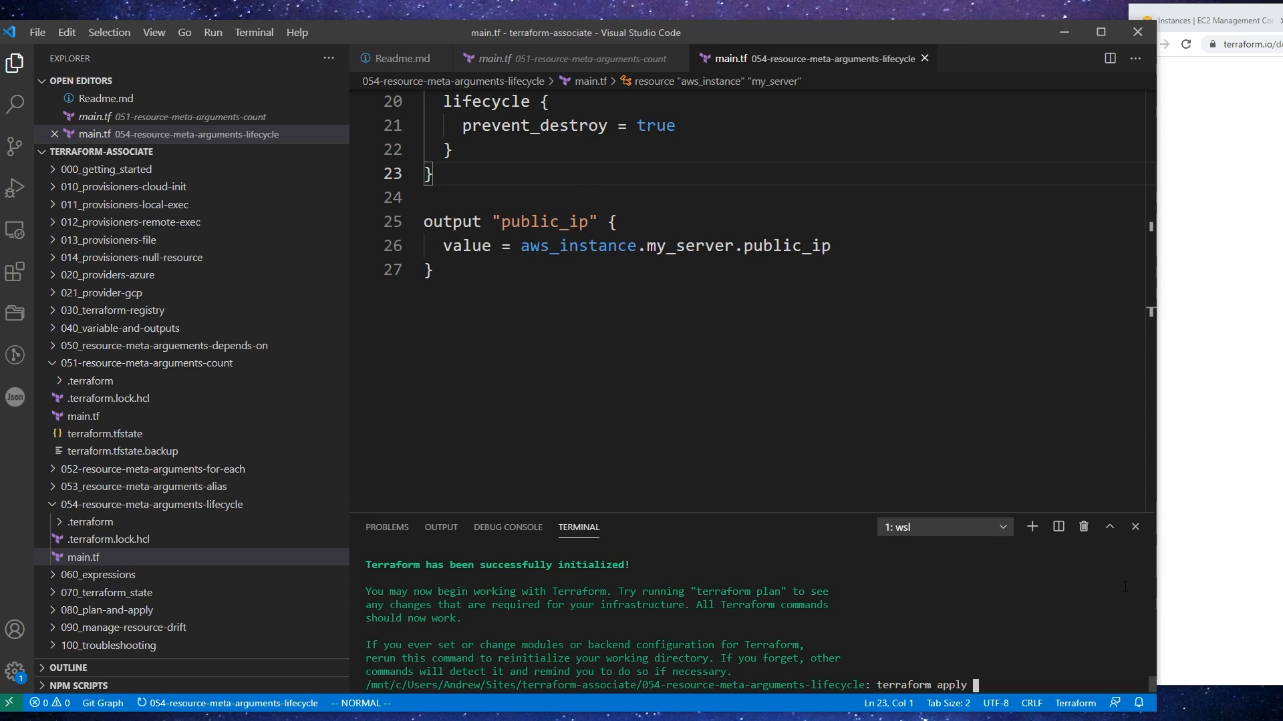
type("-auto-")
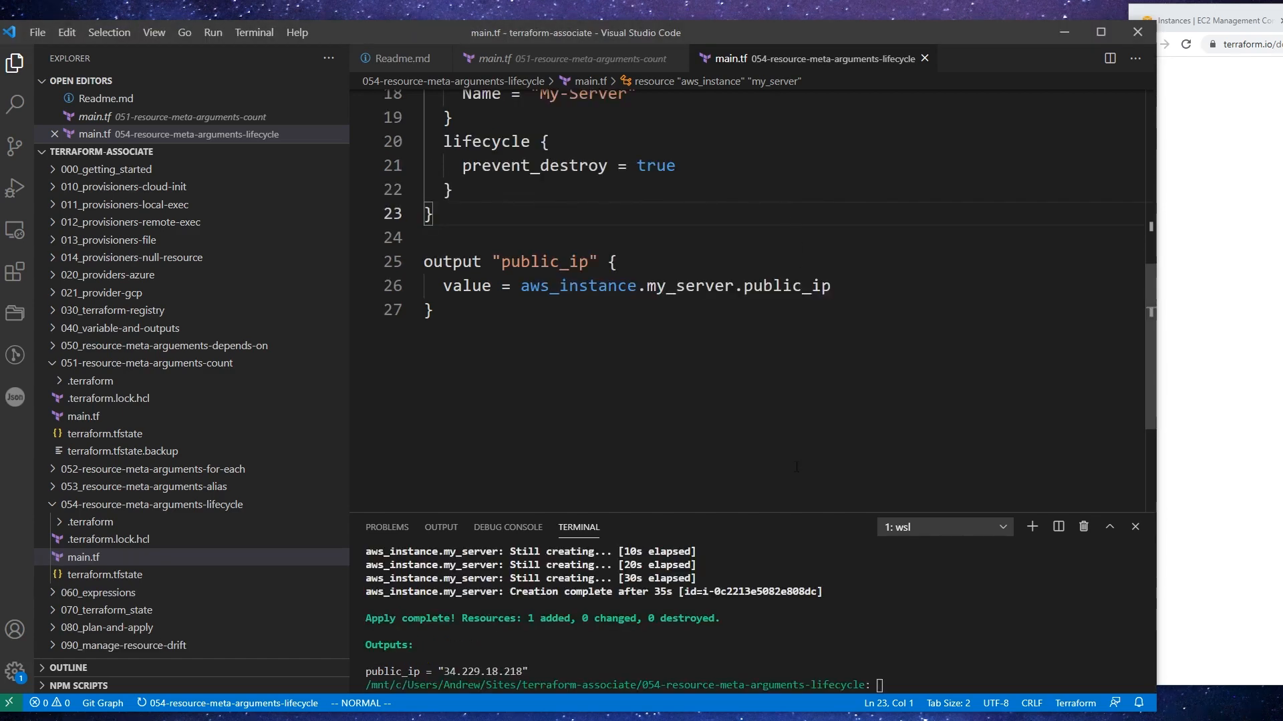
Step: Run terraform apply -destroy and hit the prevent_destroy error for my_server
type("terraform")
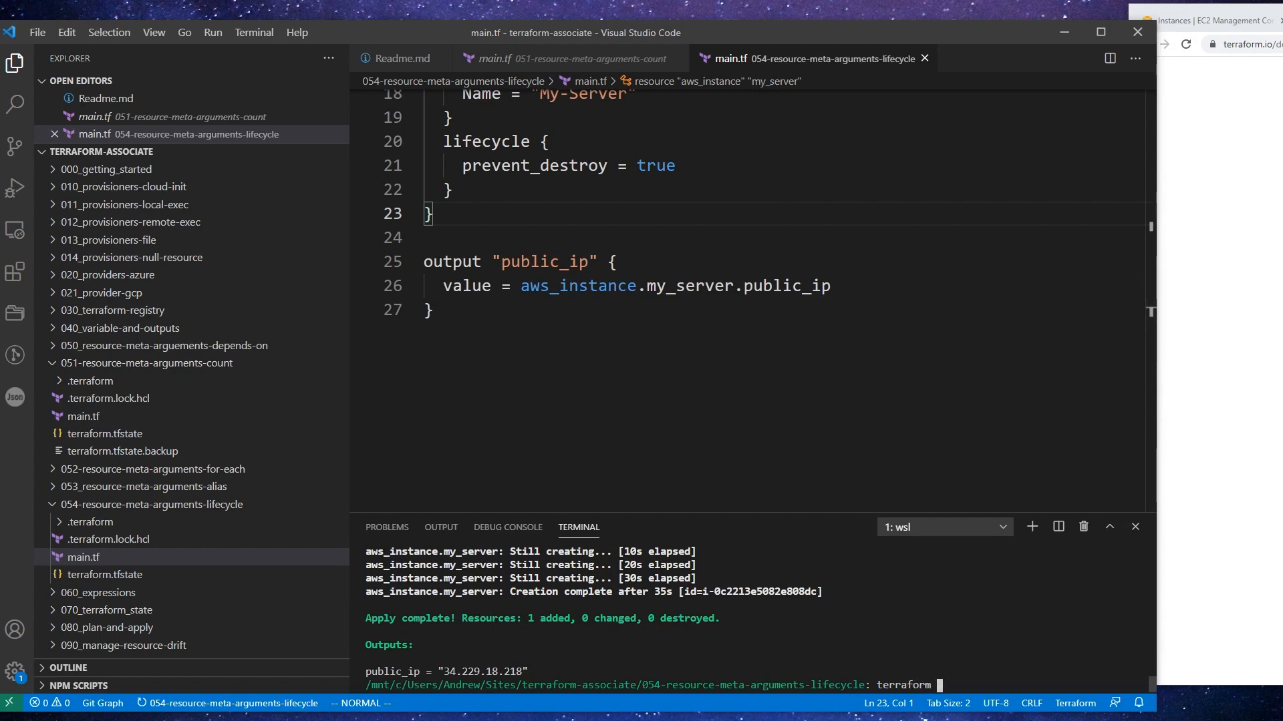
type("apply -d")
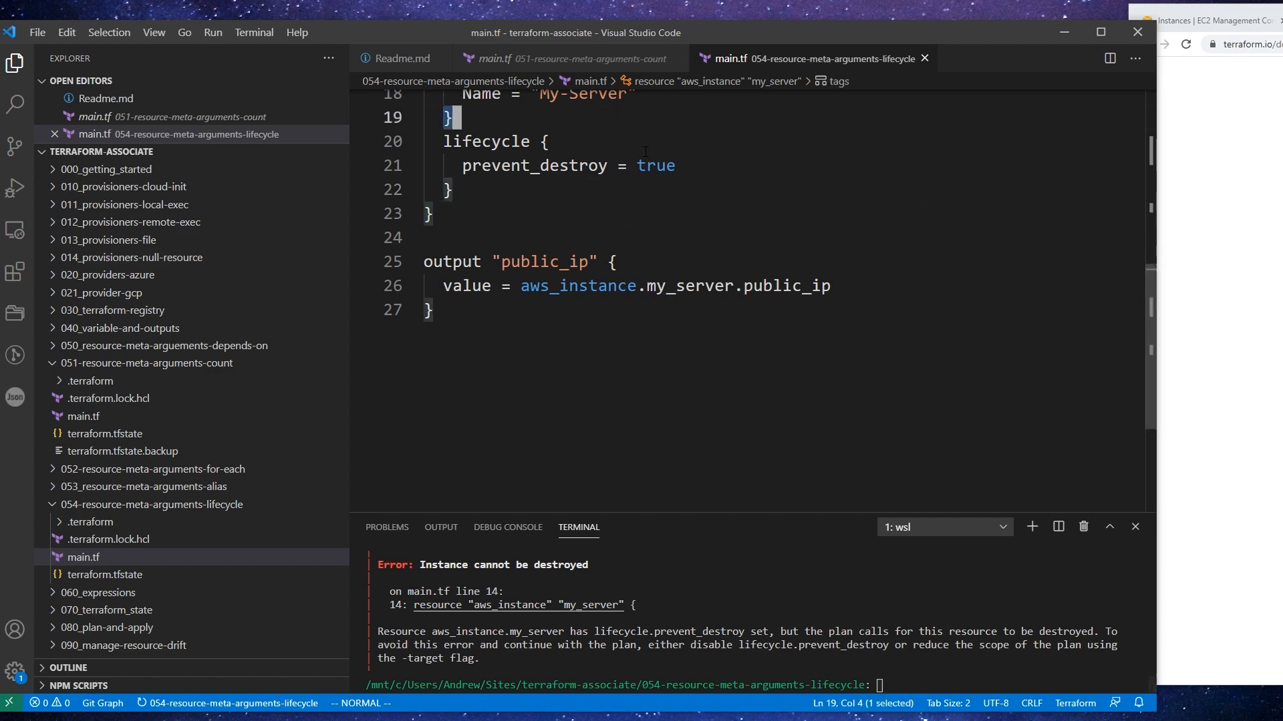
Step: Change prevent_destroy to false and rerun terraform apply -destroy -auto-approve
double_click(655, 165)
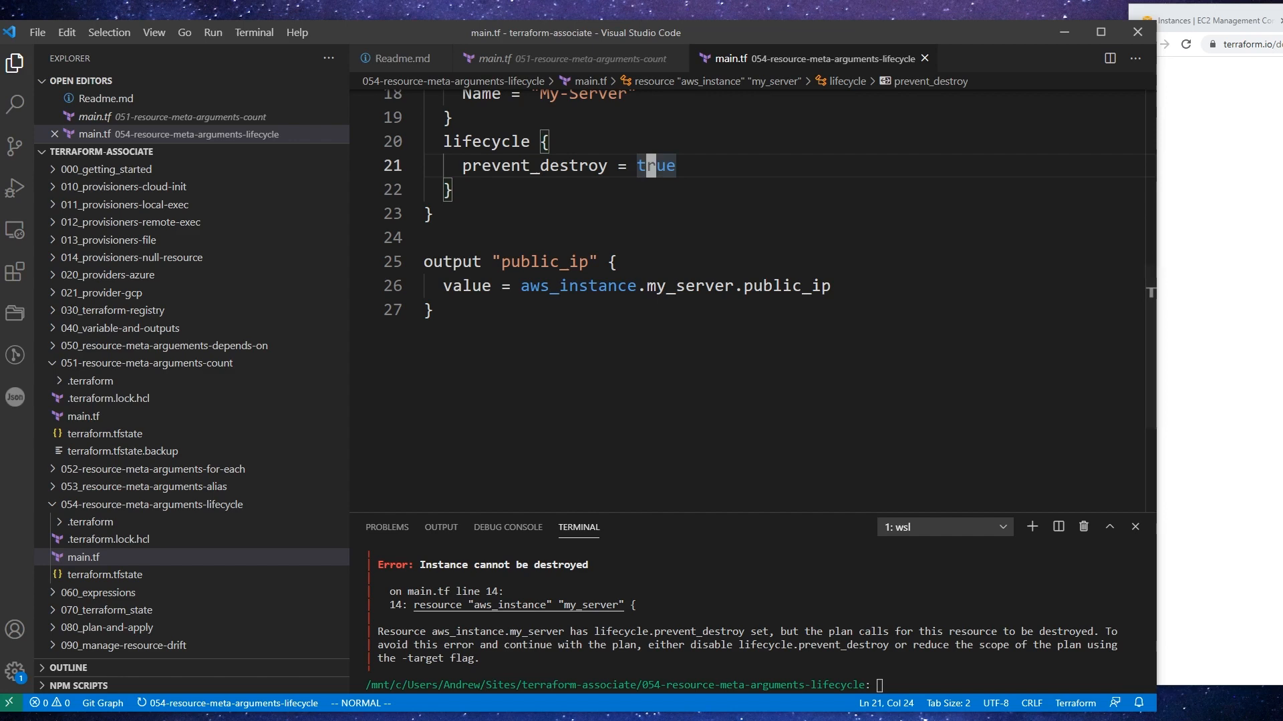
type("false")
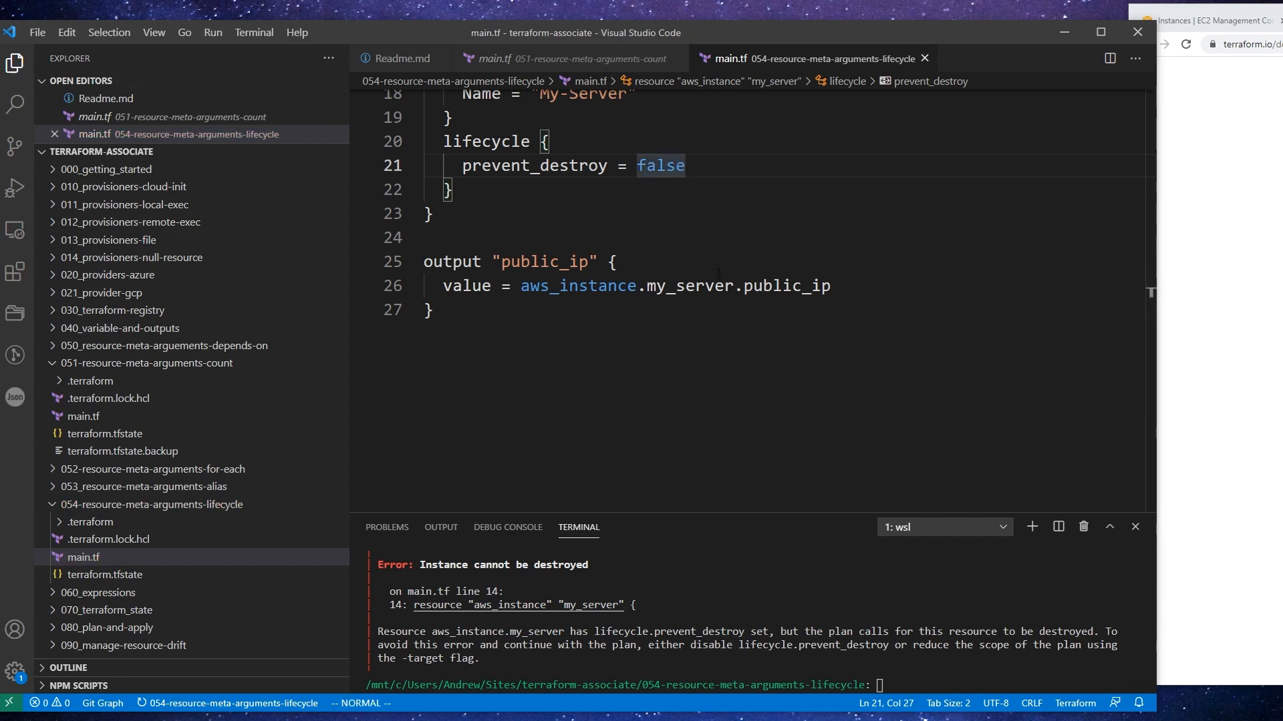
type("terraform apply -destroy -auto-approve")
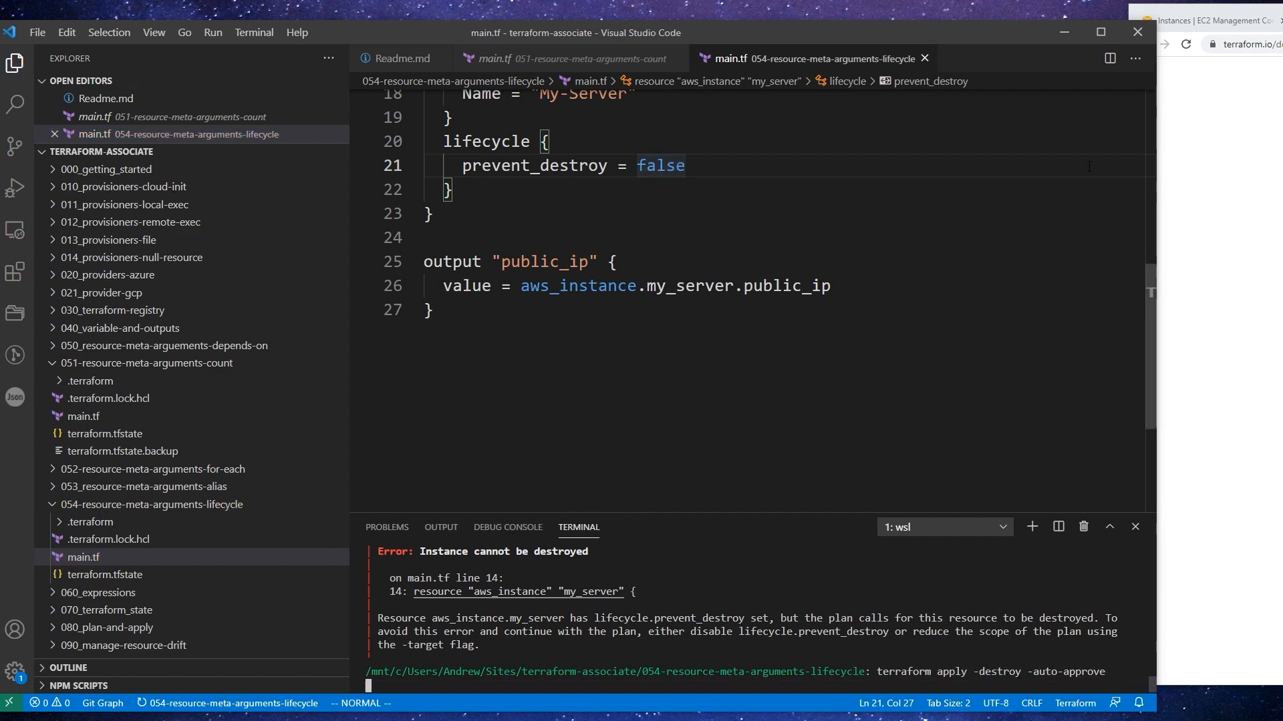